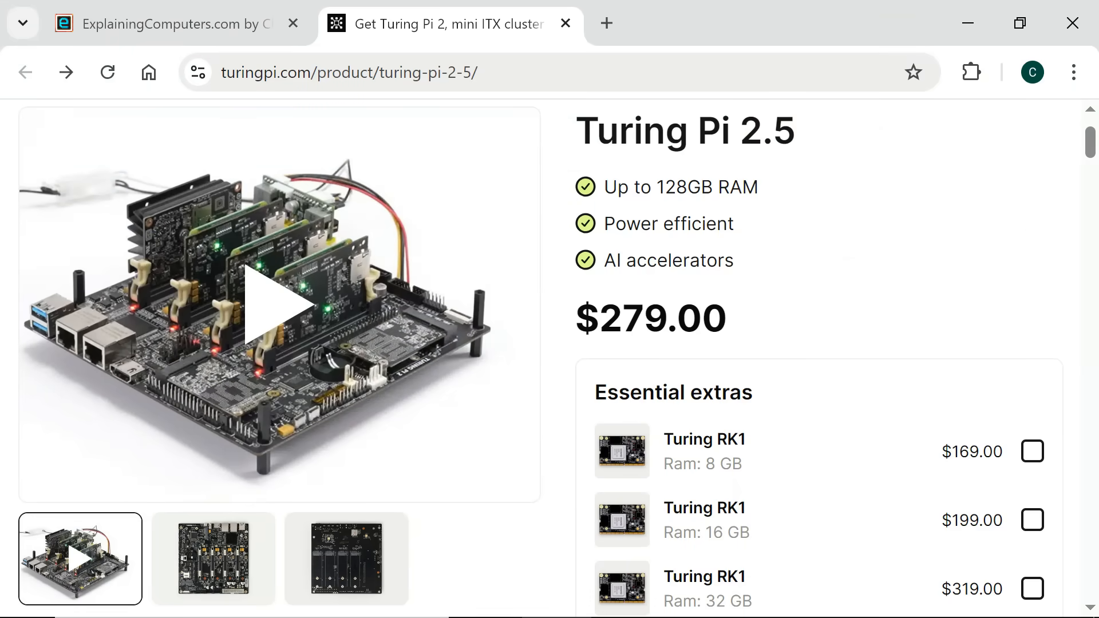
View the amazon.co.uk Waveshare Micro HDMI adapter listing, then the Thingiverse Mini-ITX mount page
click(312, 16)
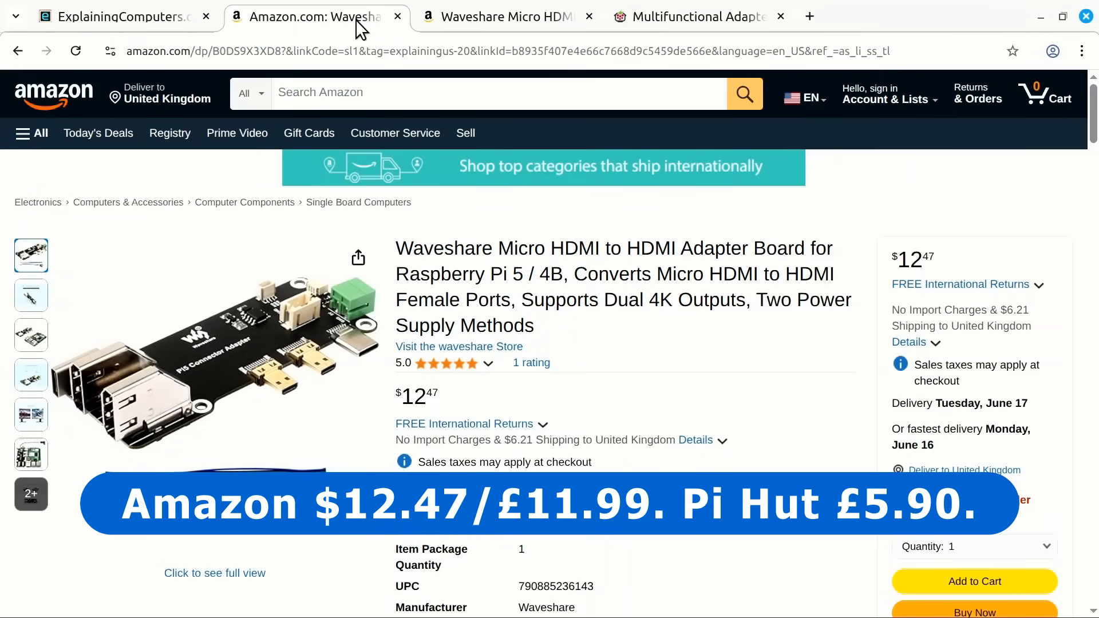
click(502, 16)
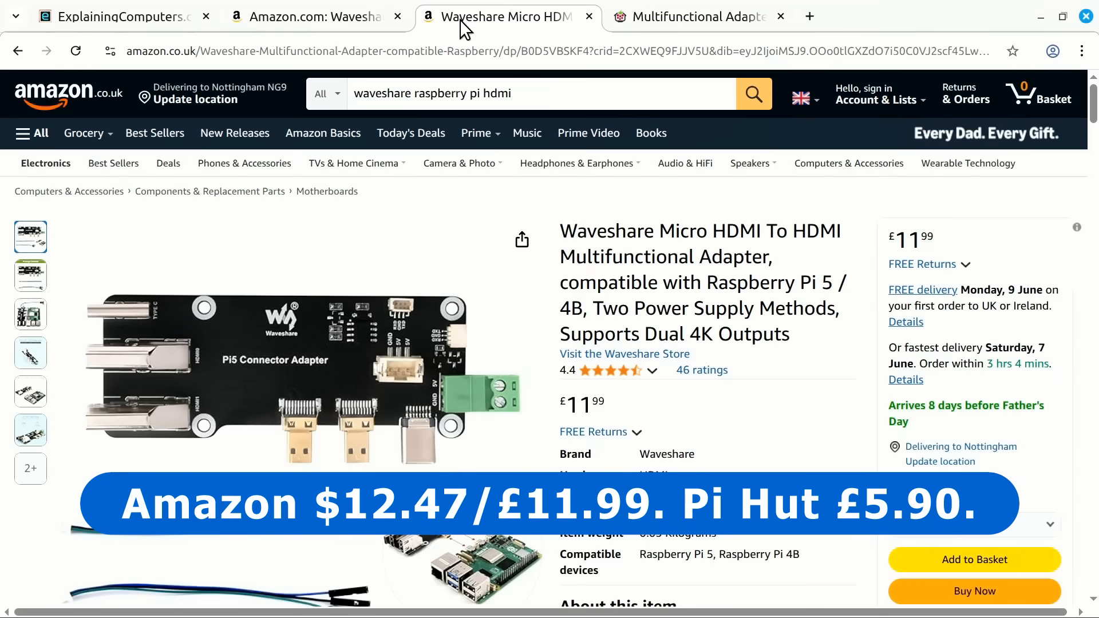
click(694, 16)
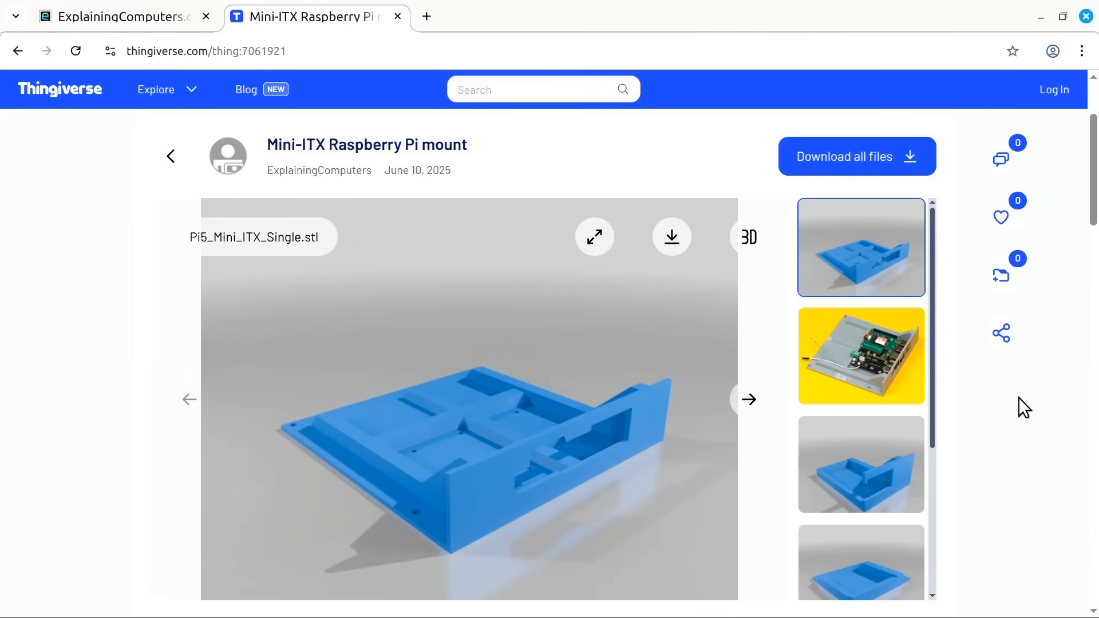
mouse_move(936, 340)
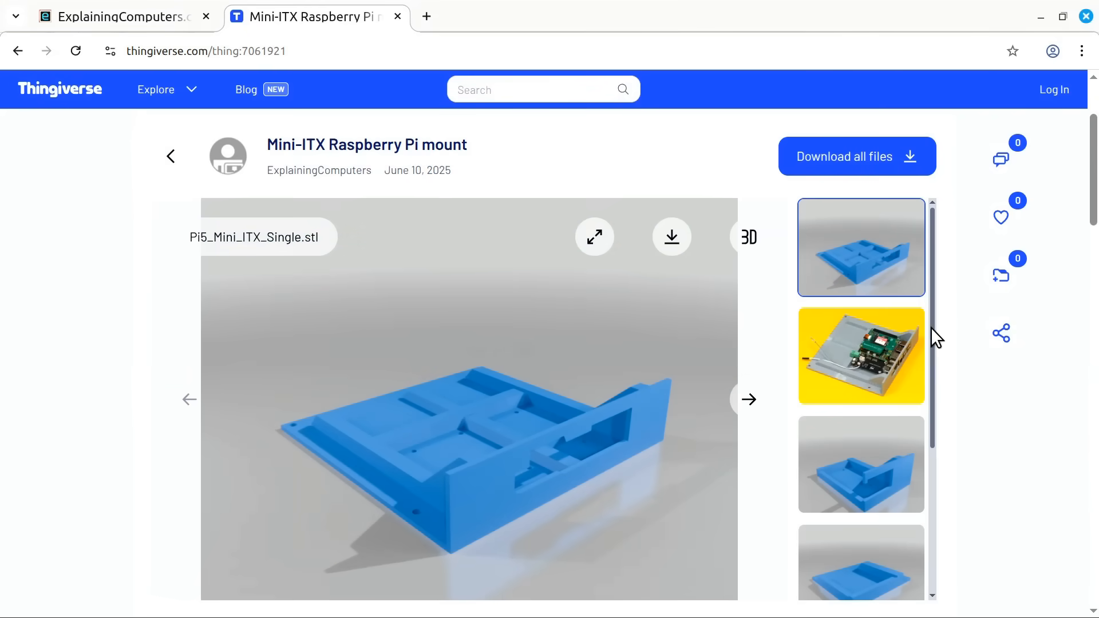
scroll(down, 3)
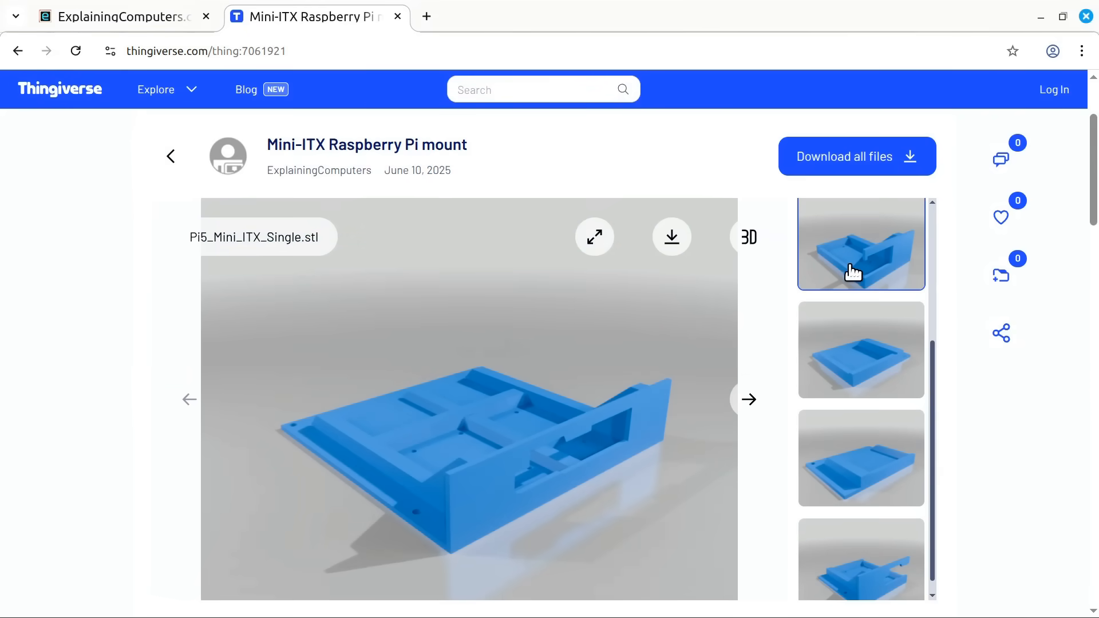
click(860, 350)
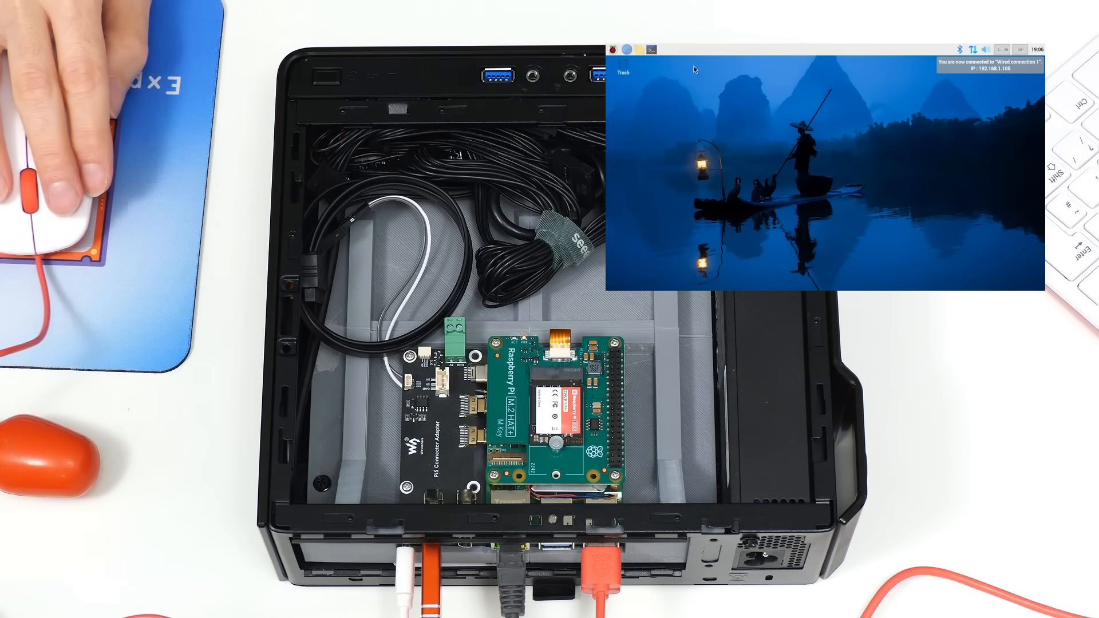
Open the Shutdown options dialog via Logout in the Raspberry Pi menu
click(615, 48)
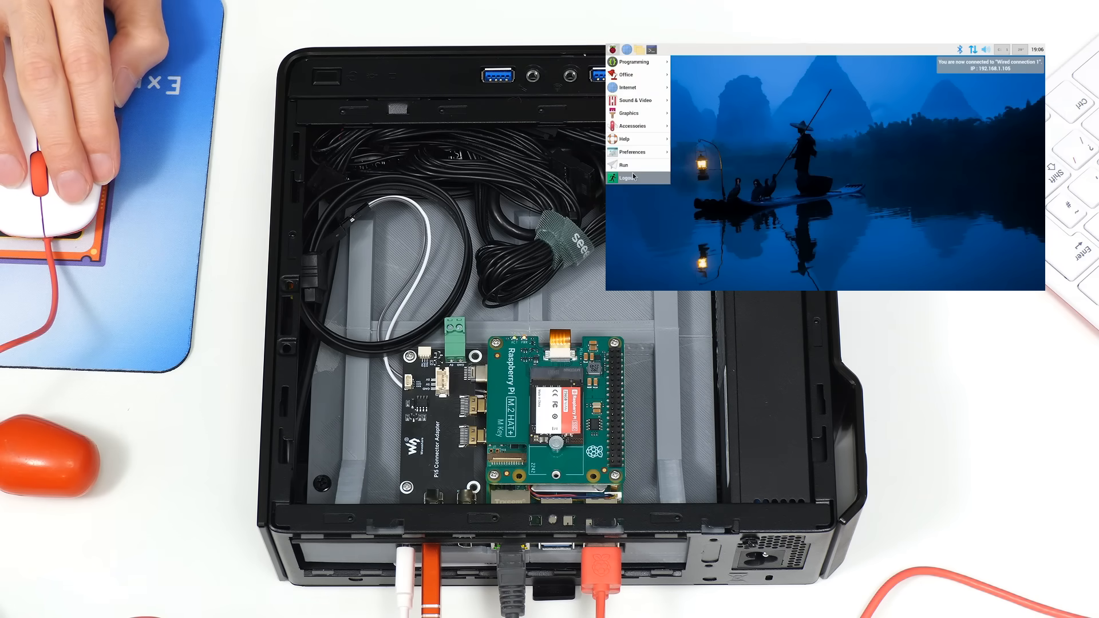
click(624, 175)
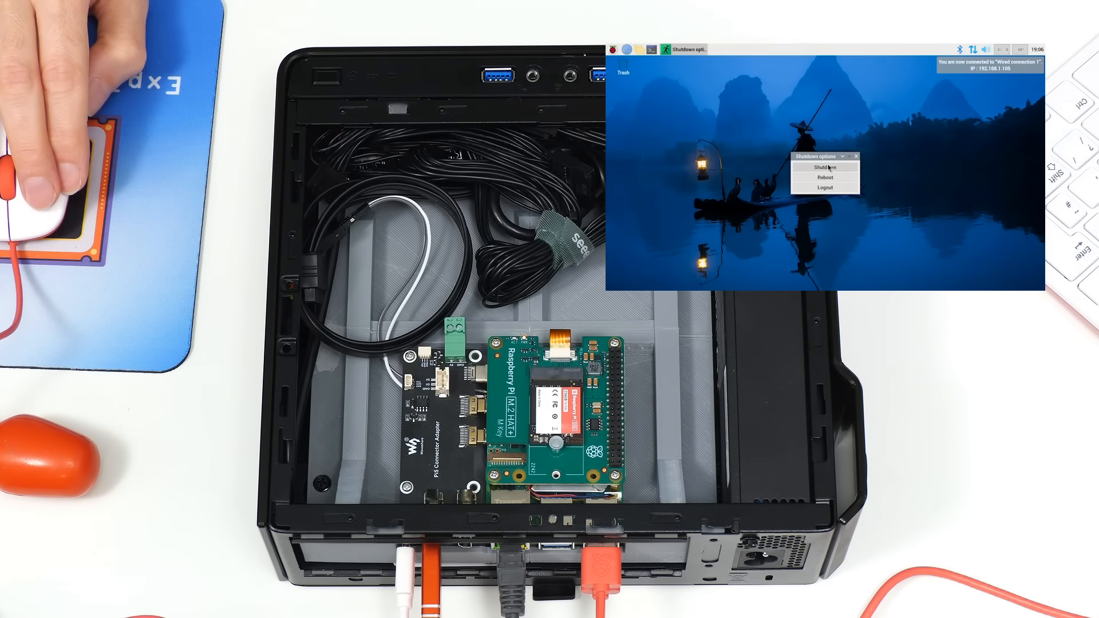